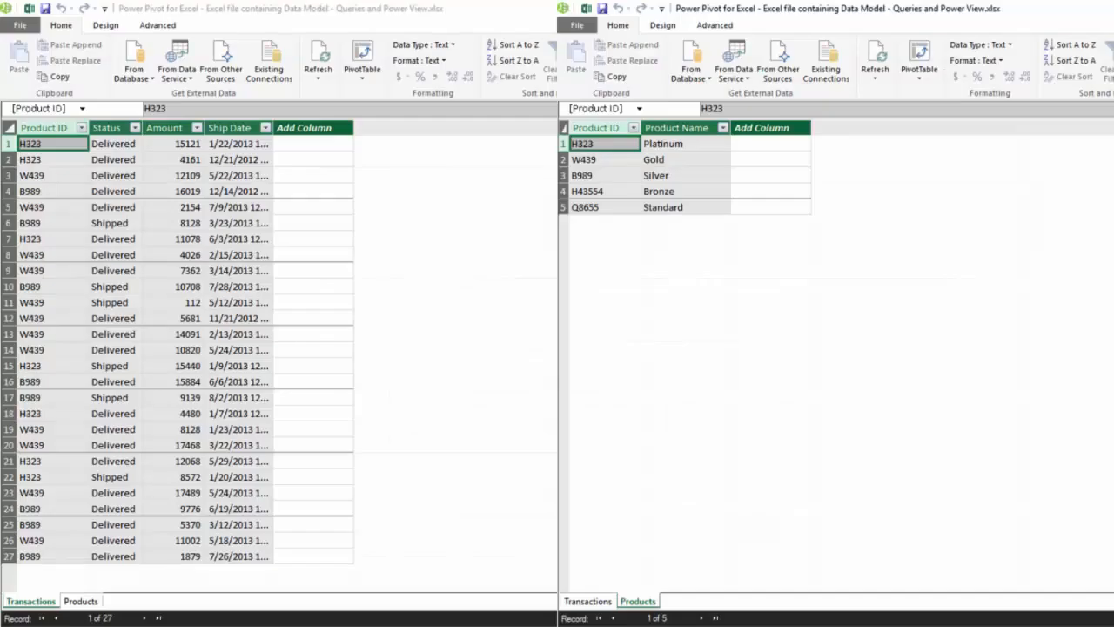
{"action": "mouse_move", "coordinate": [142, 556]}
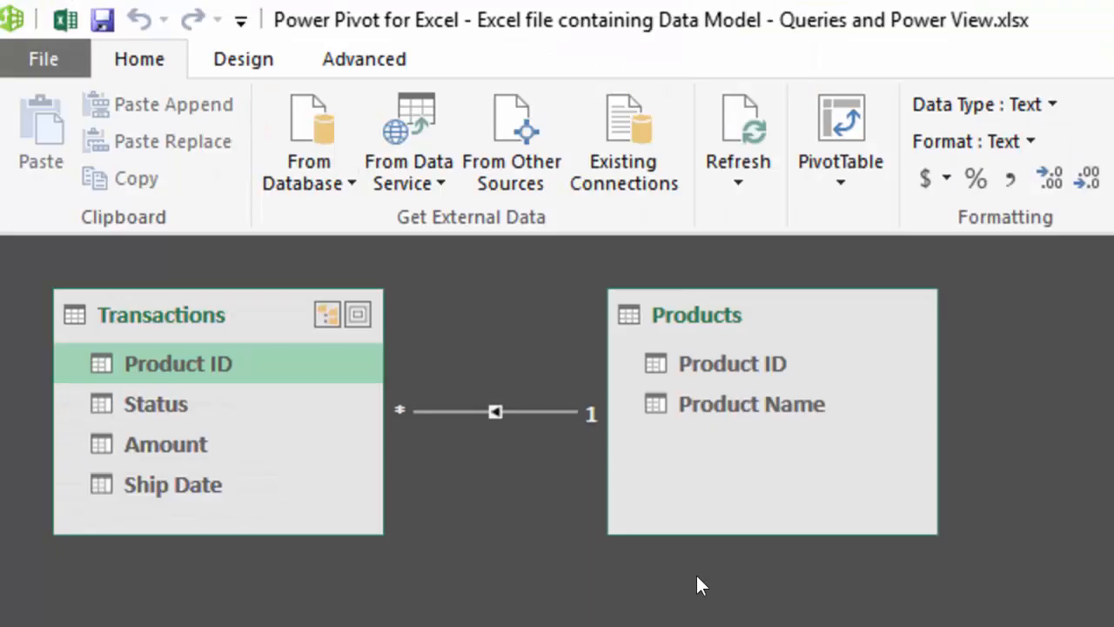
{"action": "mouse_move", "coordinate": [427, 423]}
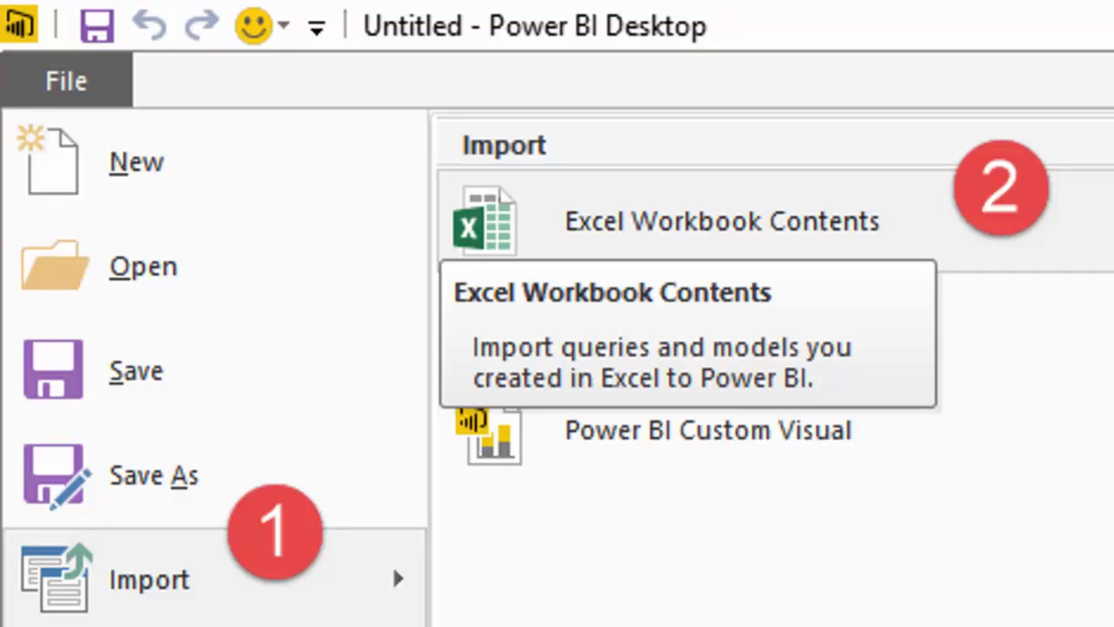
{"action": "mouse_move", "coordinate": [296, 595]}
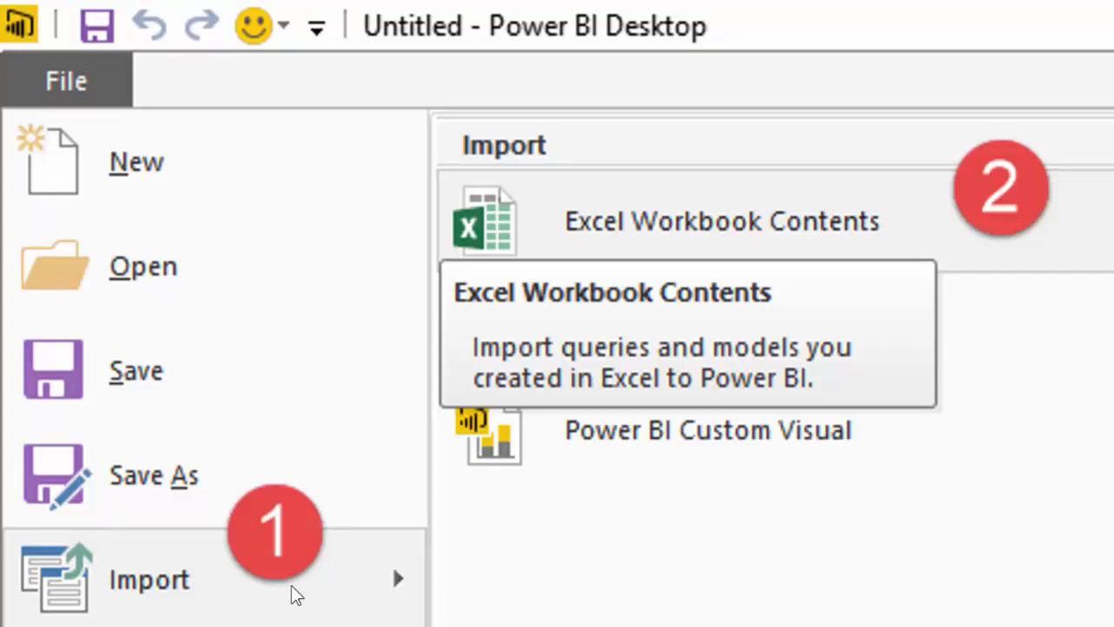
{"action": "mouse_move", "coordinate": [654, 254]}
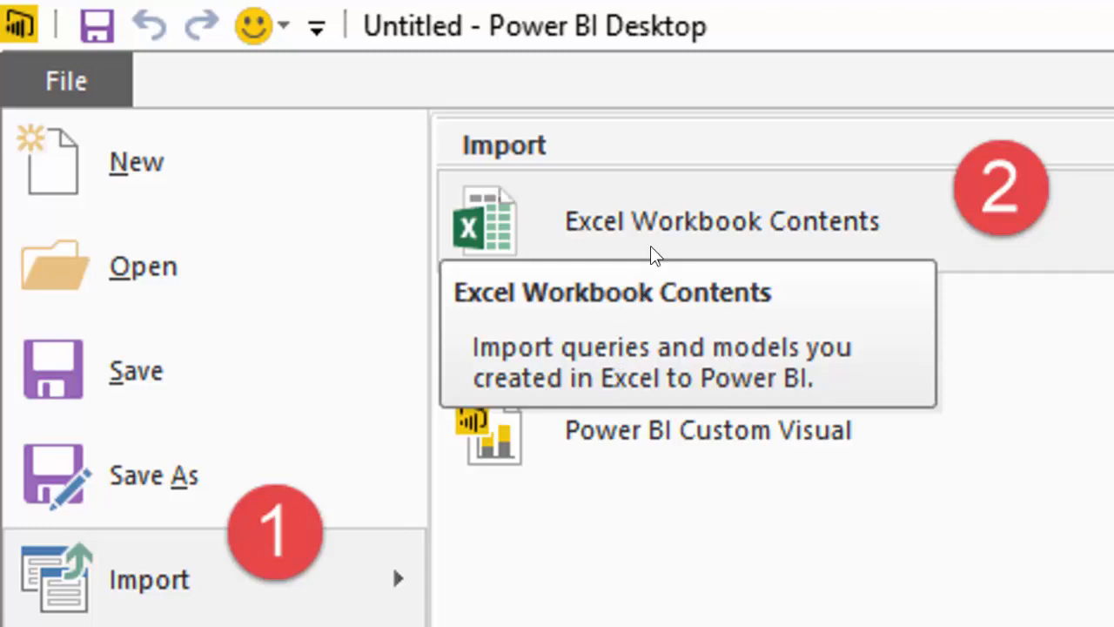
- Import the Excel workbook contents, migrating the Transactions and Products tables into Power BI Desktop
{"action": "left_click", "coordinate": [721, 220]}
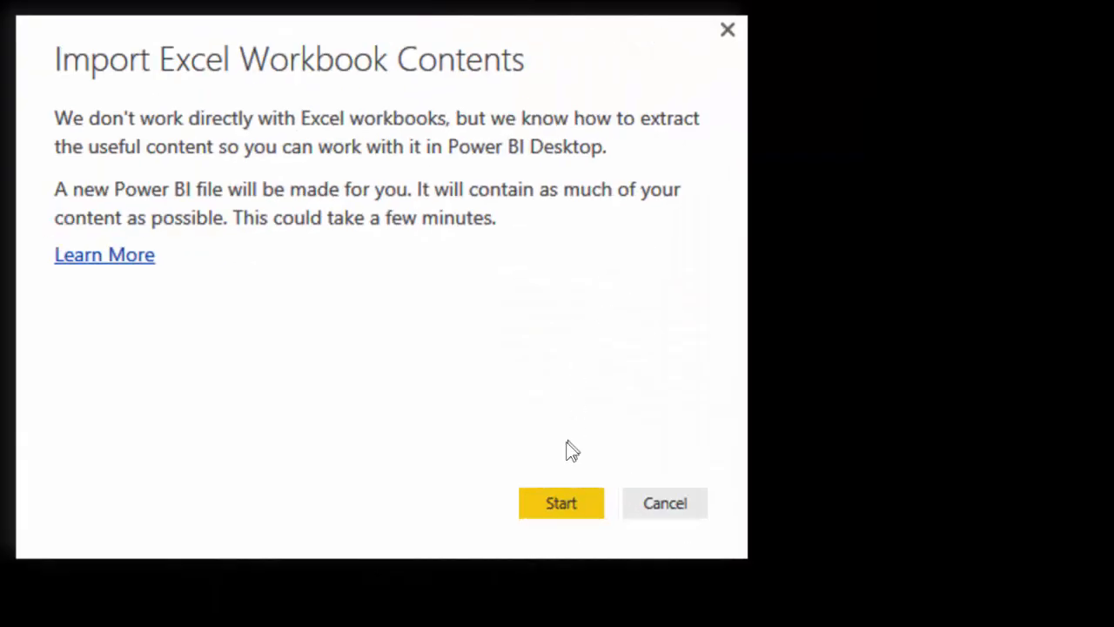
{"action": "left_click", "coordinate": [560, 501]}
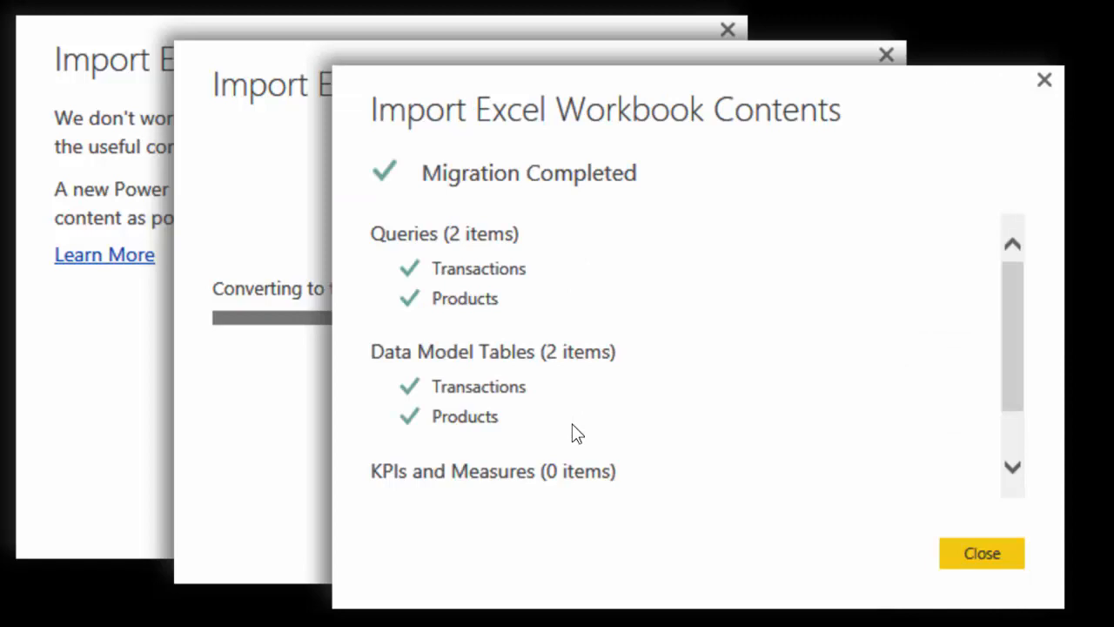
{"action": "mouse_move", "coordinate": [578, 426]}
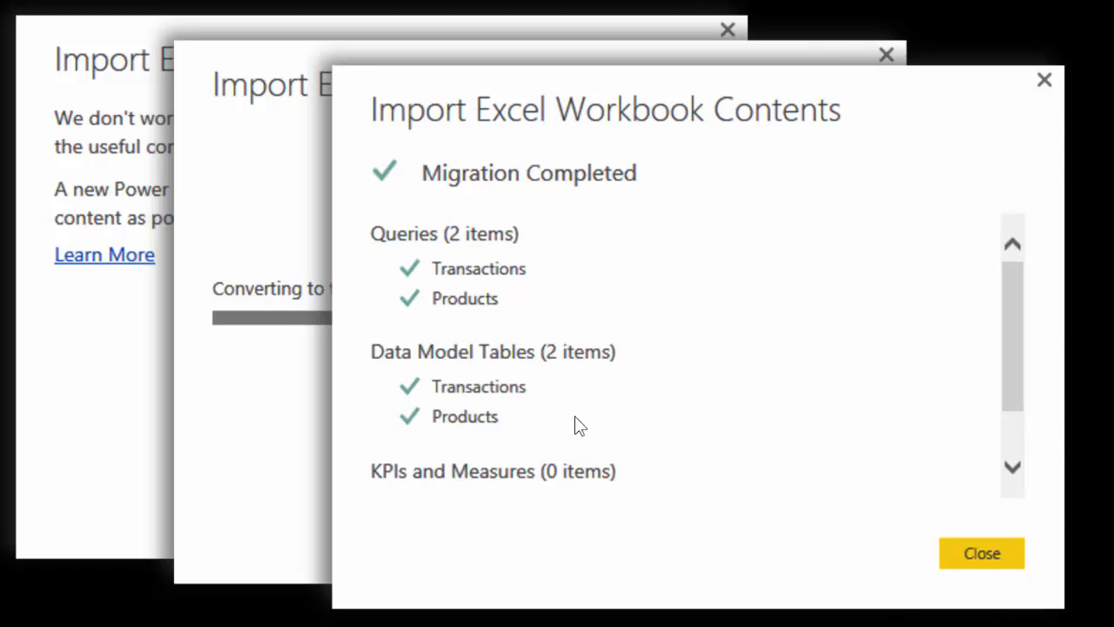
{"action": "left_click", "coordinate": [981, 554]}
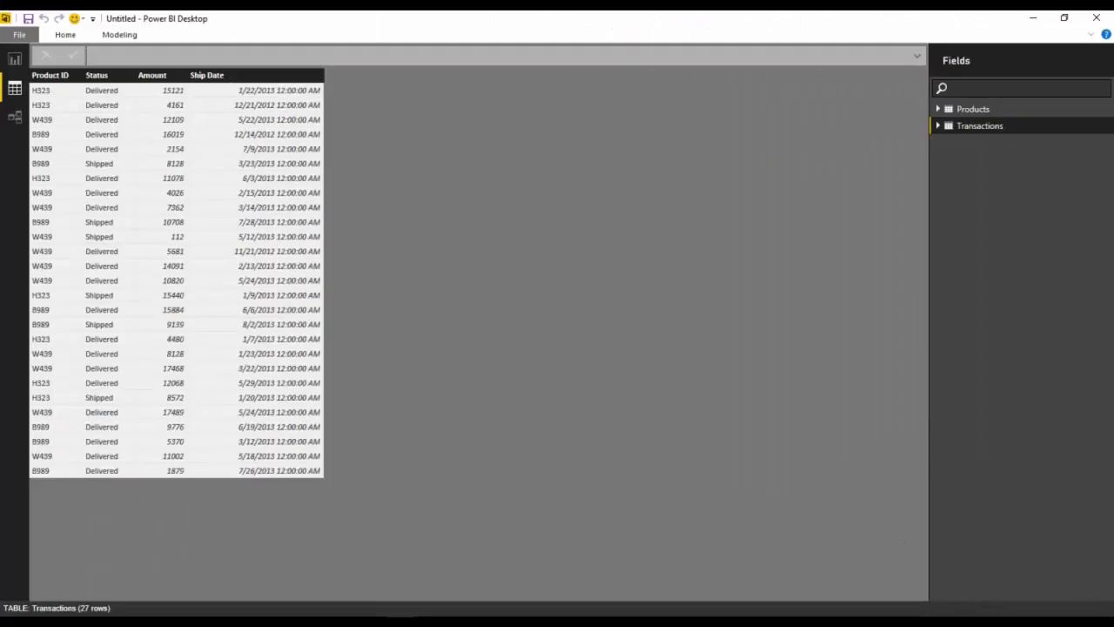
{"action": "mouse_move", "coordinate": [787, 373]}
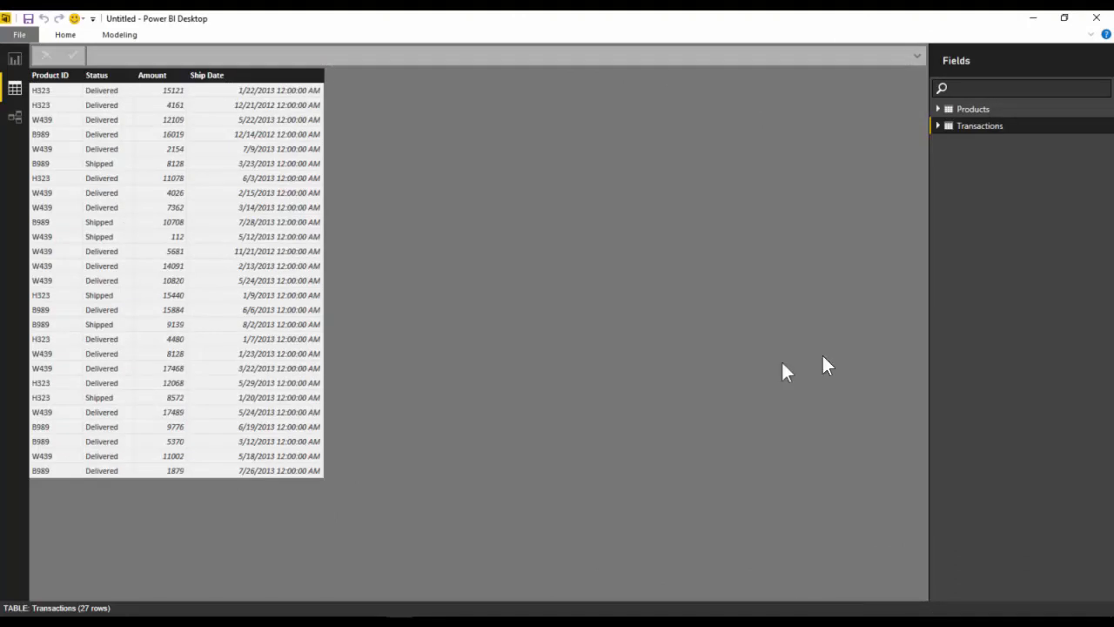